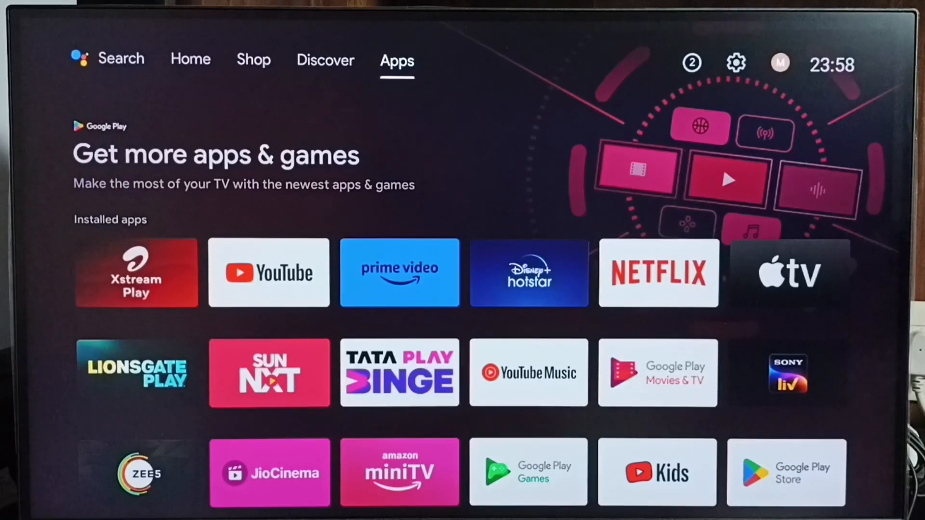
{"action": "mouse_move", "coordinate": [691, 62]}
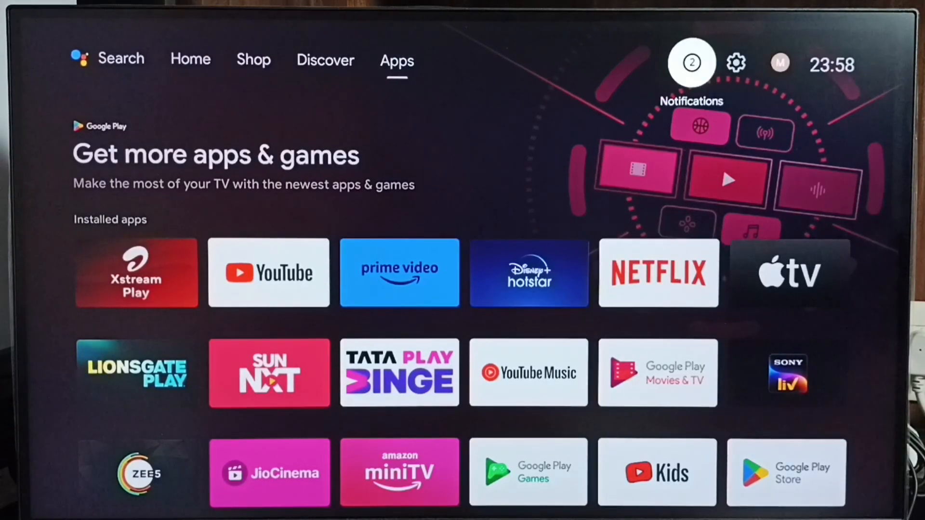
{"action": "mouse_move", "coordinate": [735, 63]}
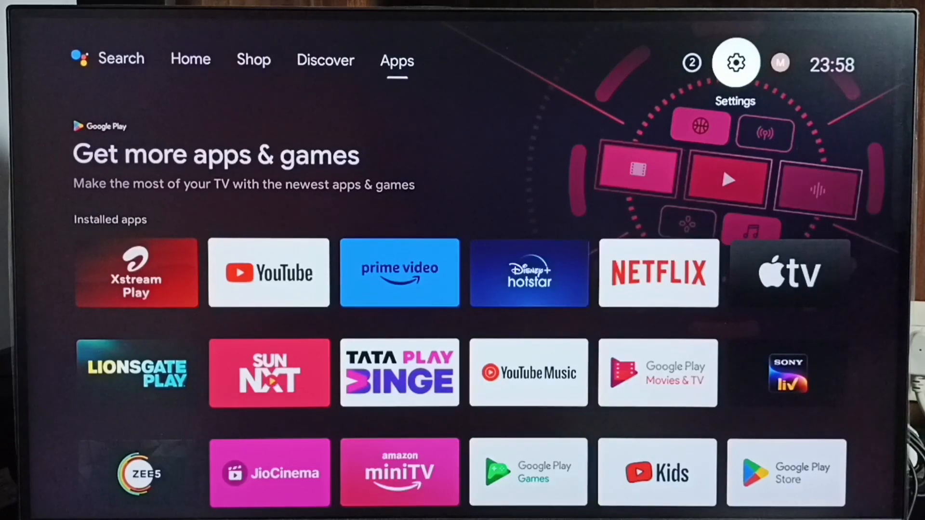
- View Device Preferences > About > Status, then reopen the Settings gear from the home screen
{"action": "left_click", "coordinate": [735, 64]}
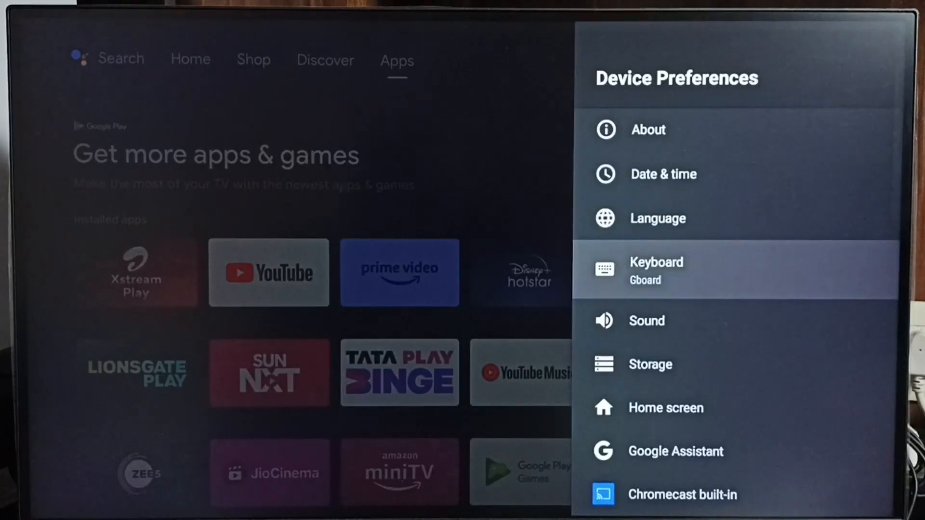
{"action": "left_click", "coordinate": [648, 129]}
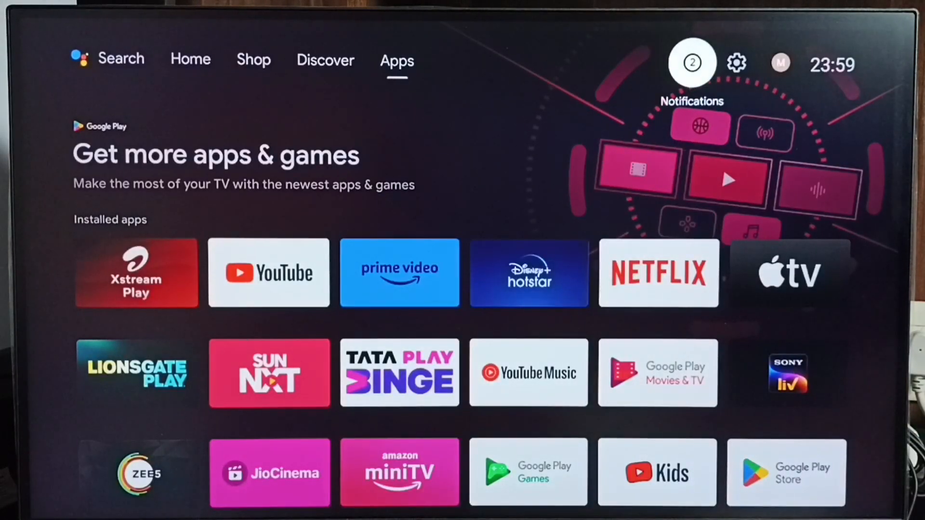
{"action": "mouse_move", "coordinate": [735, 63]}
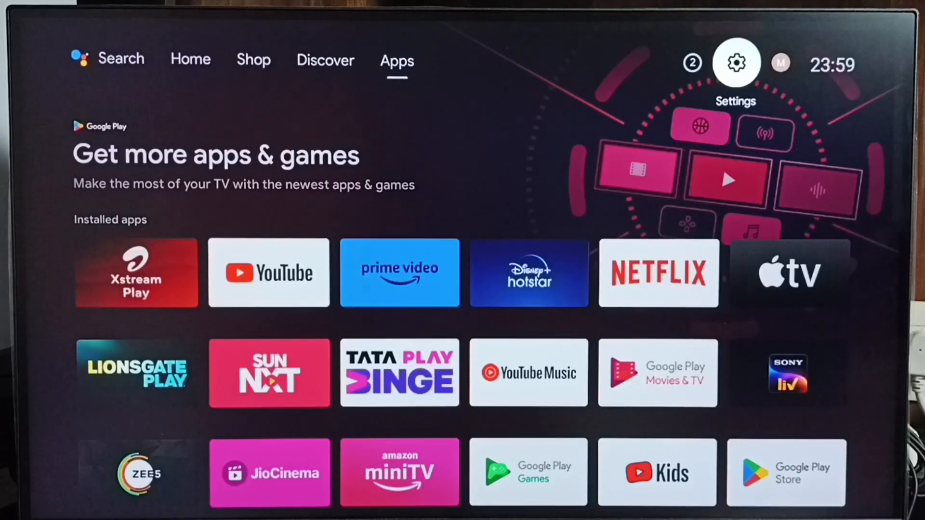
{"action": "left_click", "coordinate": [735, 63]}
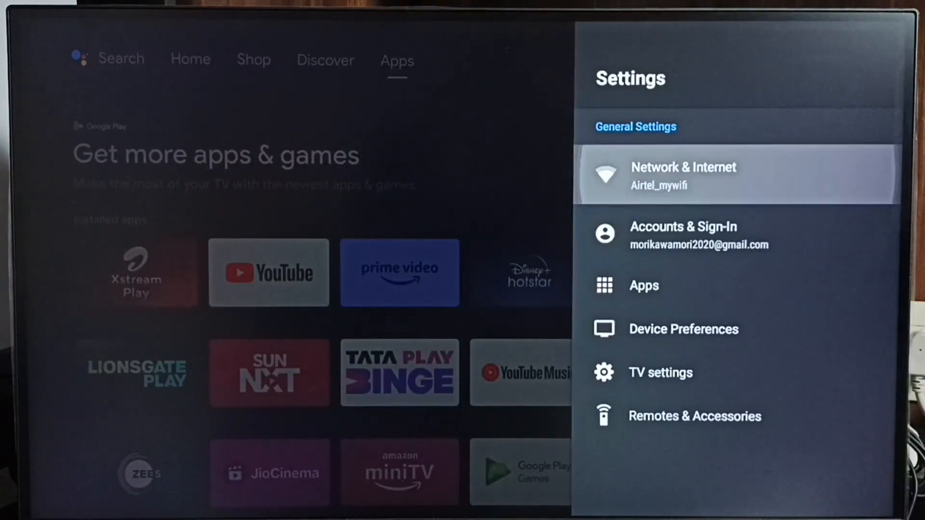
{"action": "left_click", "coordinate": [683, 176]}
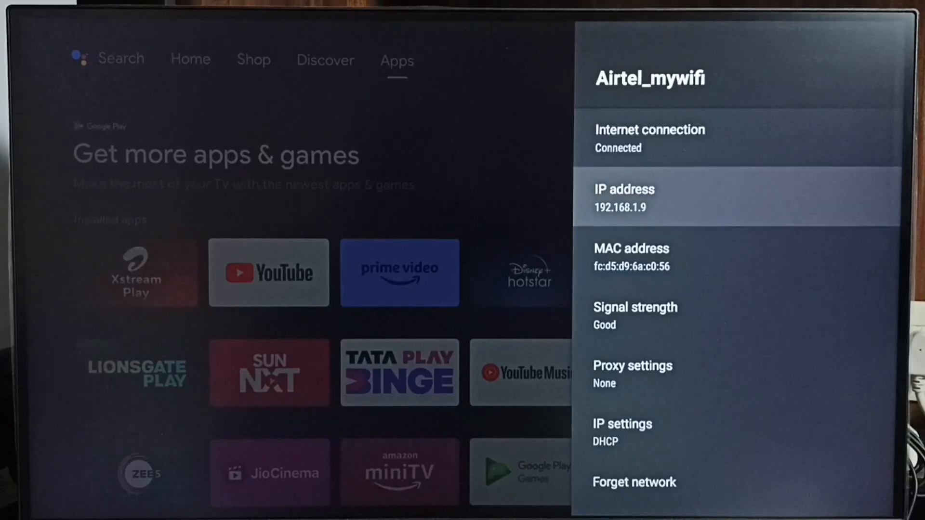
{"action": "key", "text": "Back"}
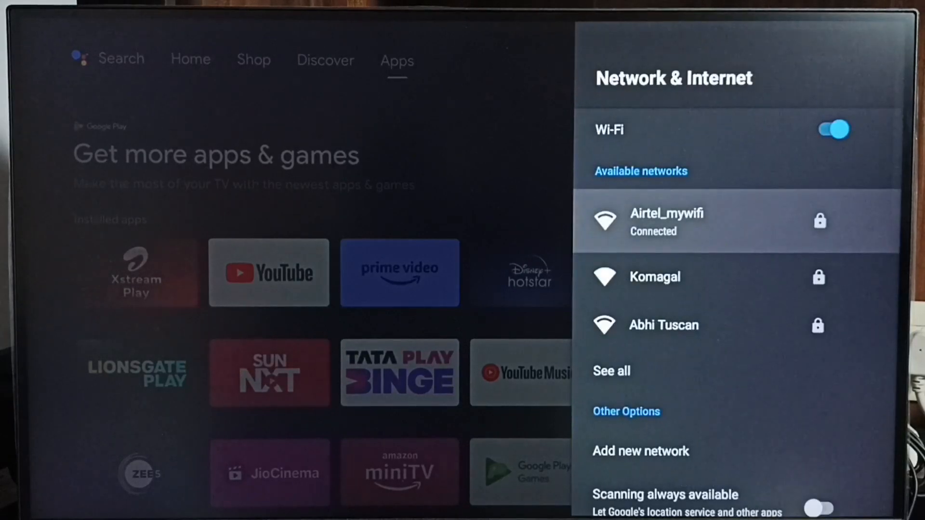